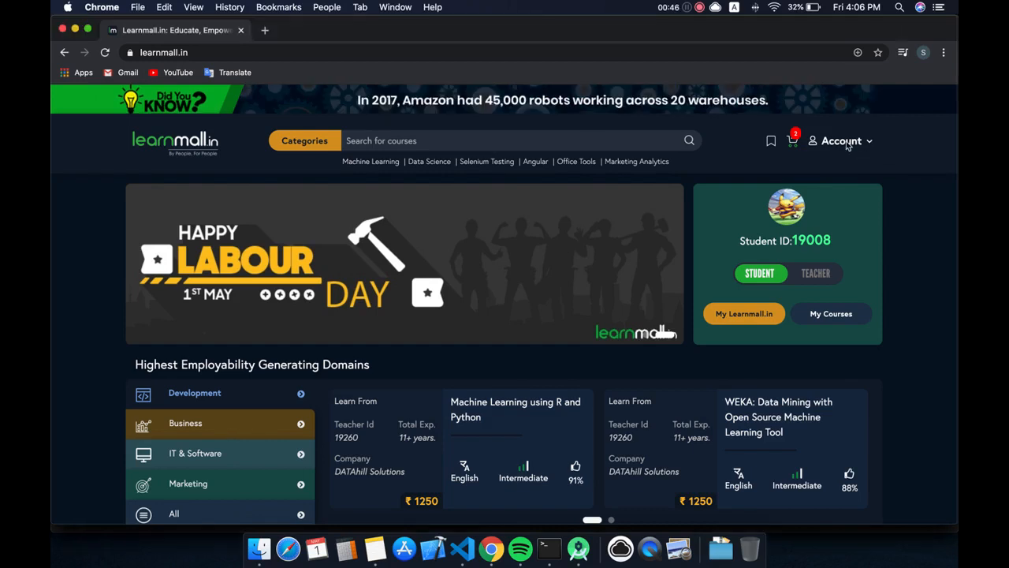
# Step: From the Account menu, go to the My Learnmall page listing the two enrolled courses
pyautogui.click(840, 141)
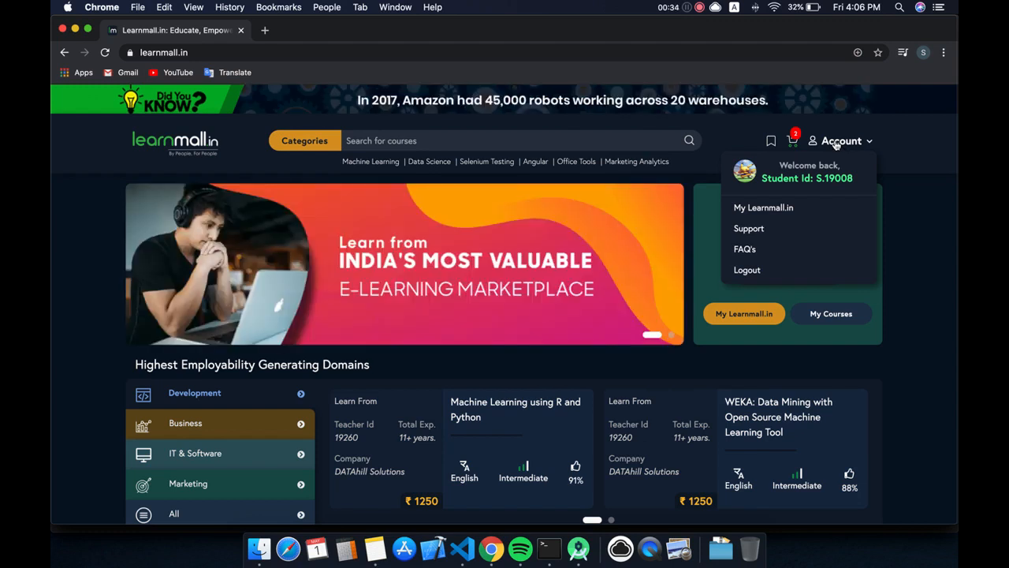
pyautogui.moveTo(763, 208)
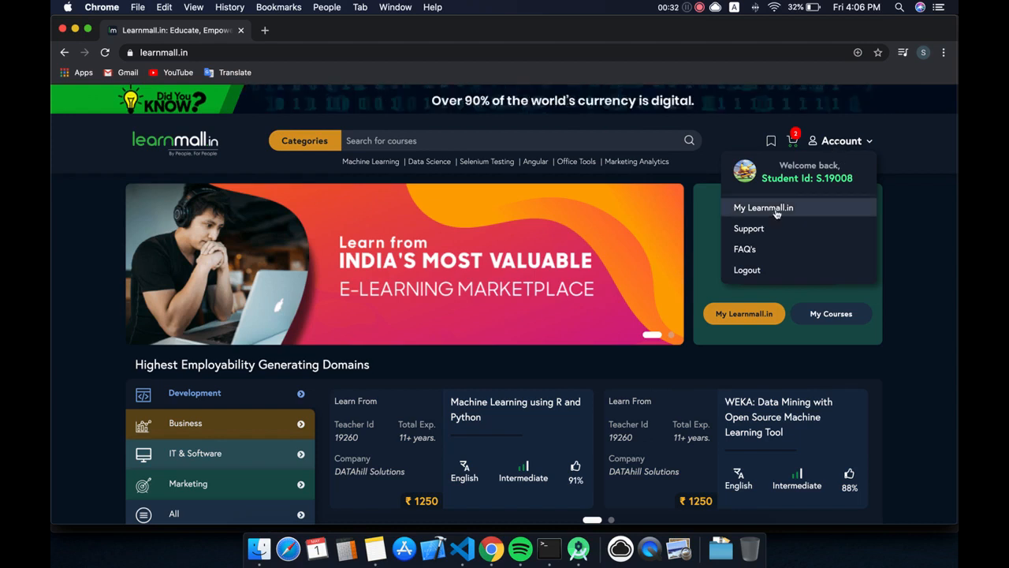
pyautogui.click(764, 208)
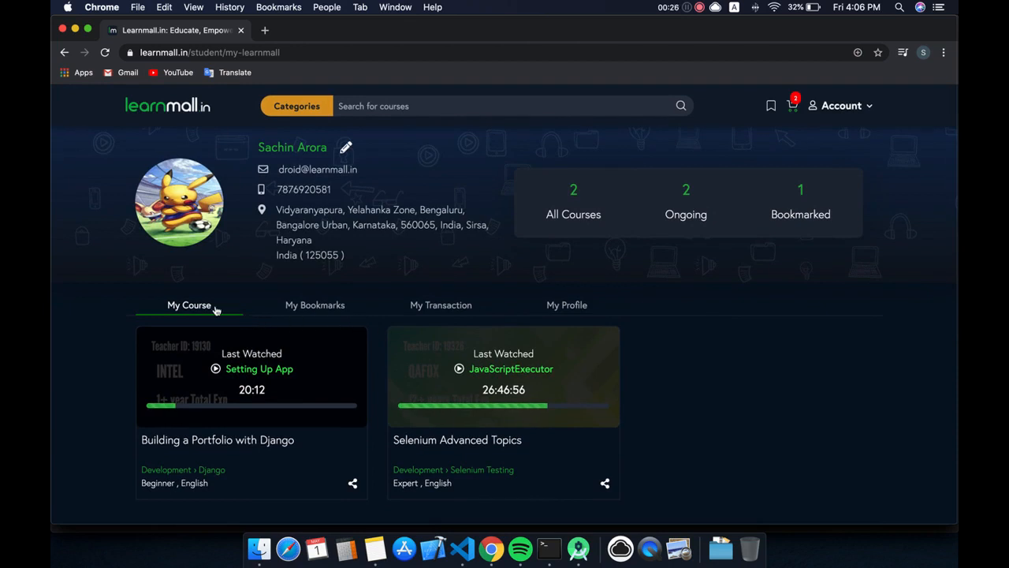
pyautogui.moveTo(322, 461)
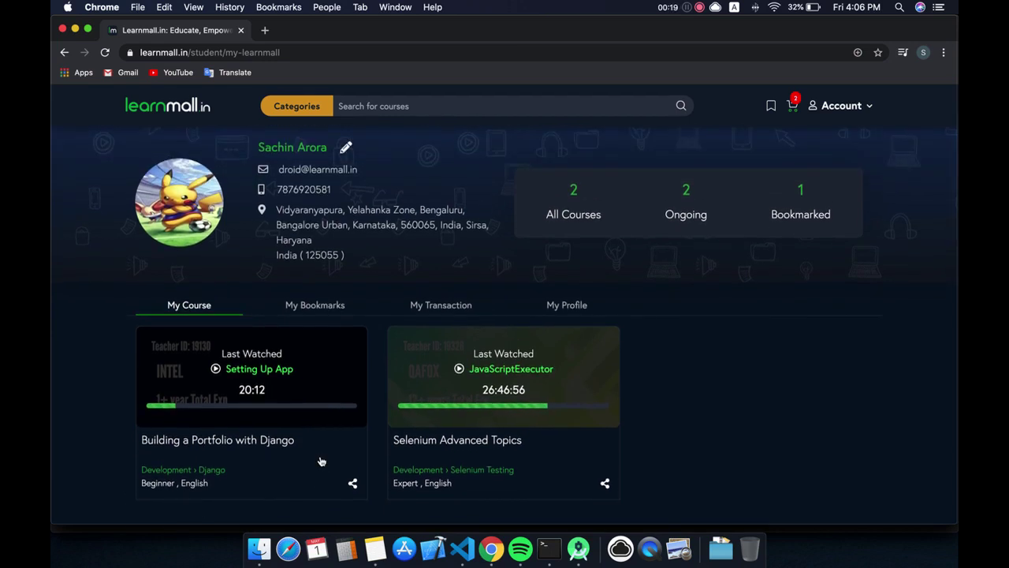
pyautogui.moveTo(271, 441)
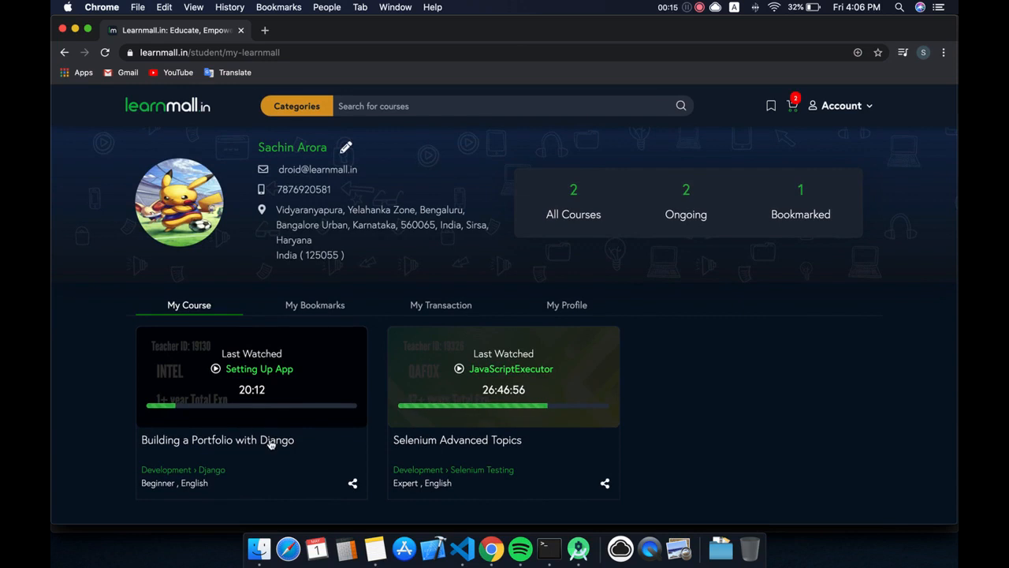
pyautogui.moveTo(691, 186)
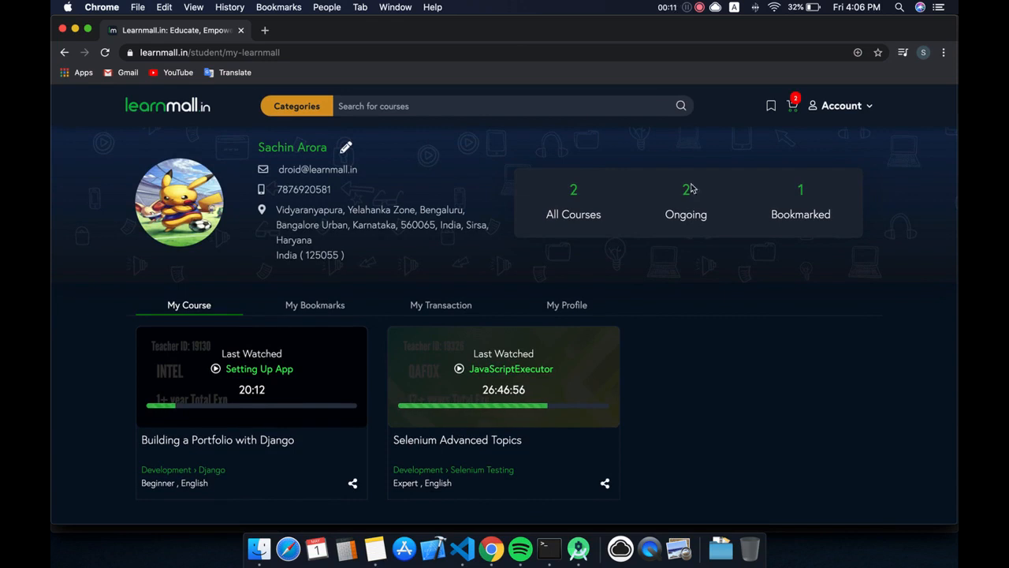